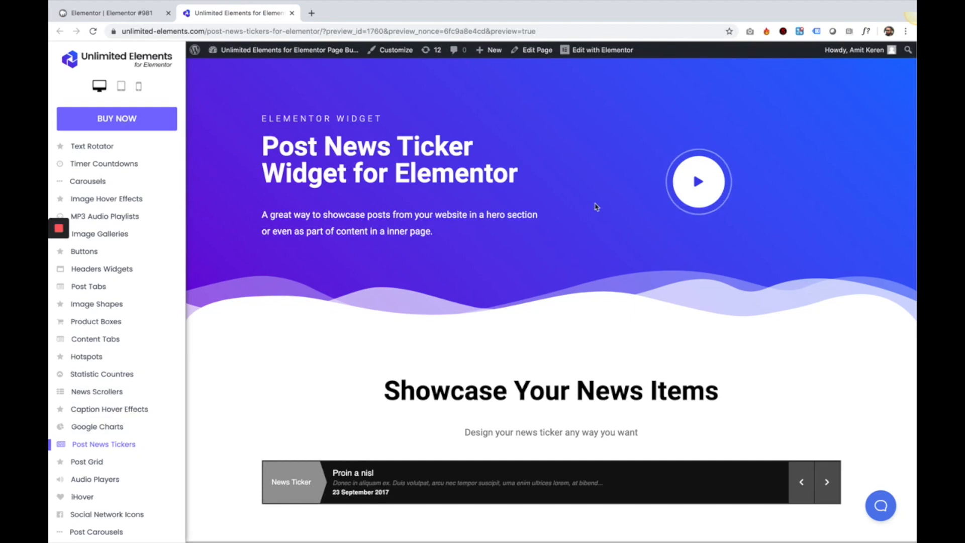
Step: Try straight, diagonal and pointed label shapes, then restore the Arrow shape
{"action": "scroll", "scroll_direction": "down", "scroll_amount": 3}
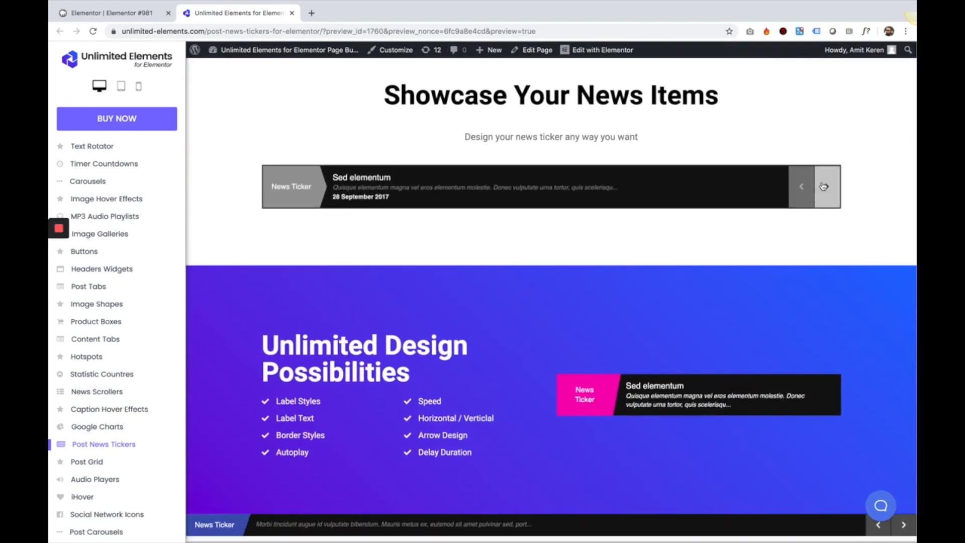
{"action": "scroll", "scroll_direction": "down", "scroll_amount": 3}
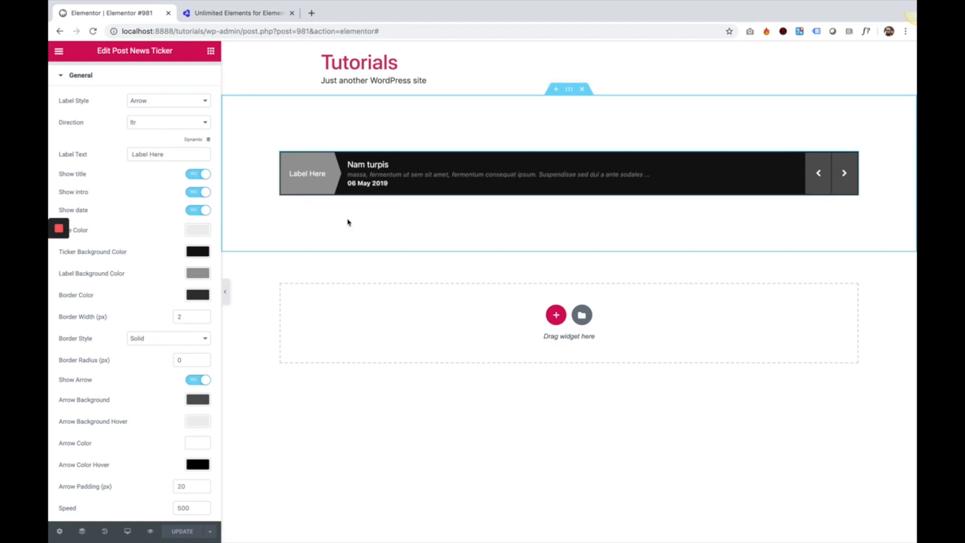
{"action": "mouse_move", "coordinate": [380, 154]}
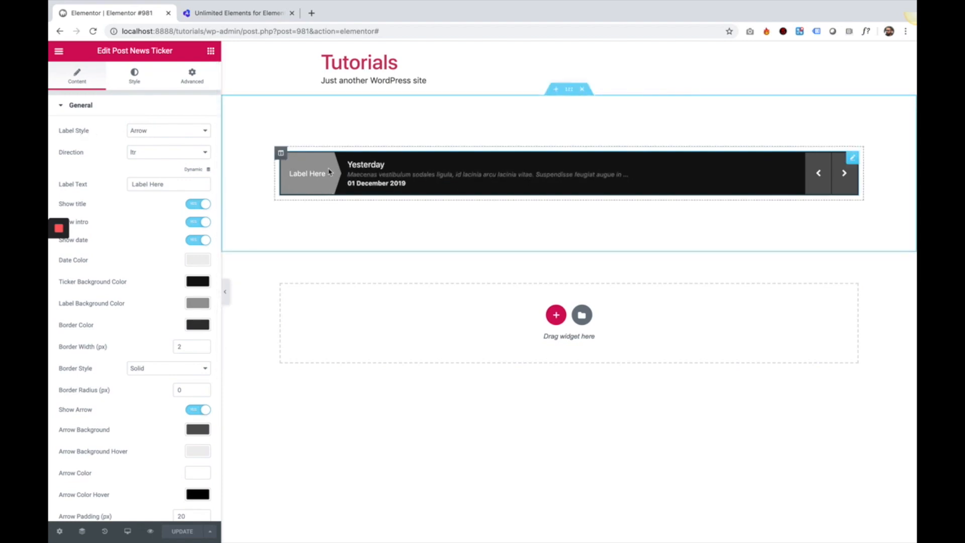
{"action": "left_click", "coordinate": [168, 130]}
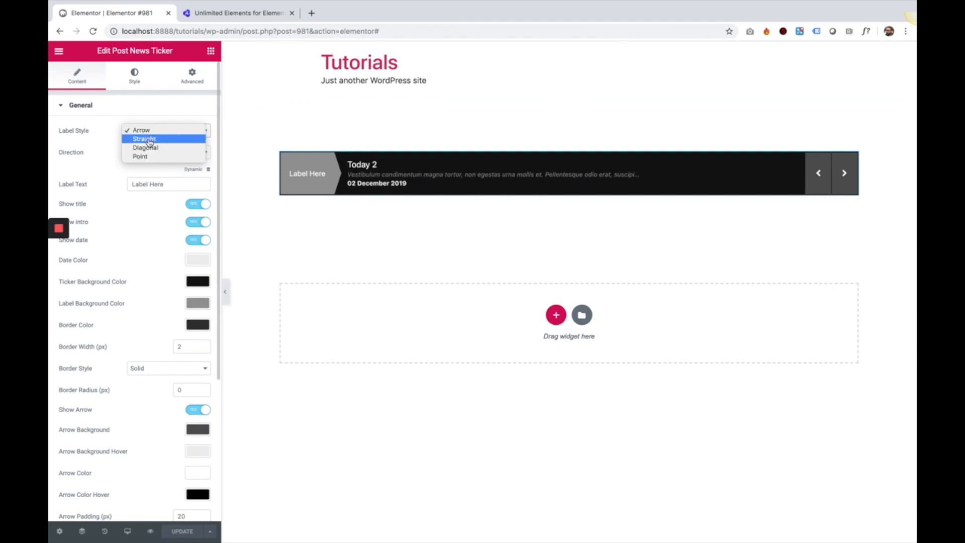
{"action": "left_click", "coordinate": [144, 138]}
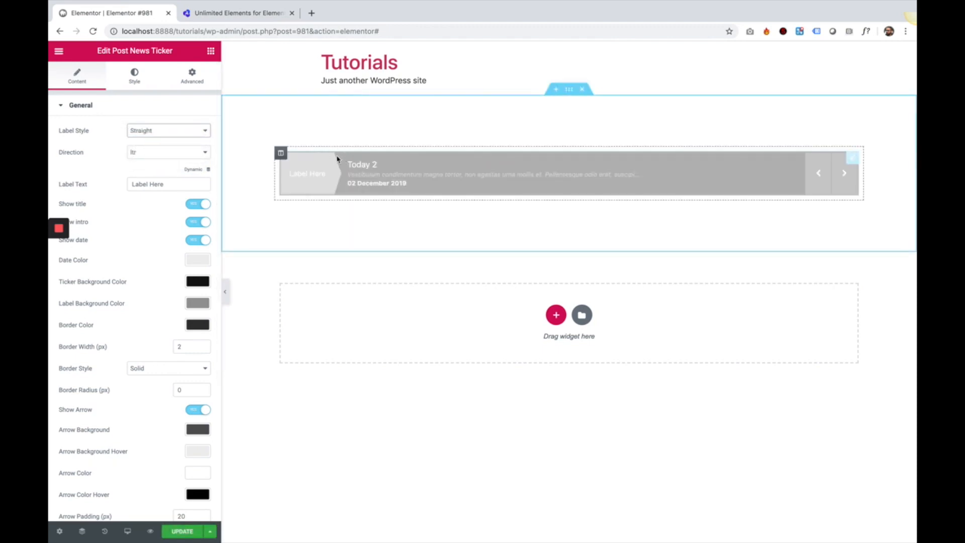
{"action": "left_click", "coordinate": [168, 130]}
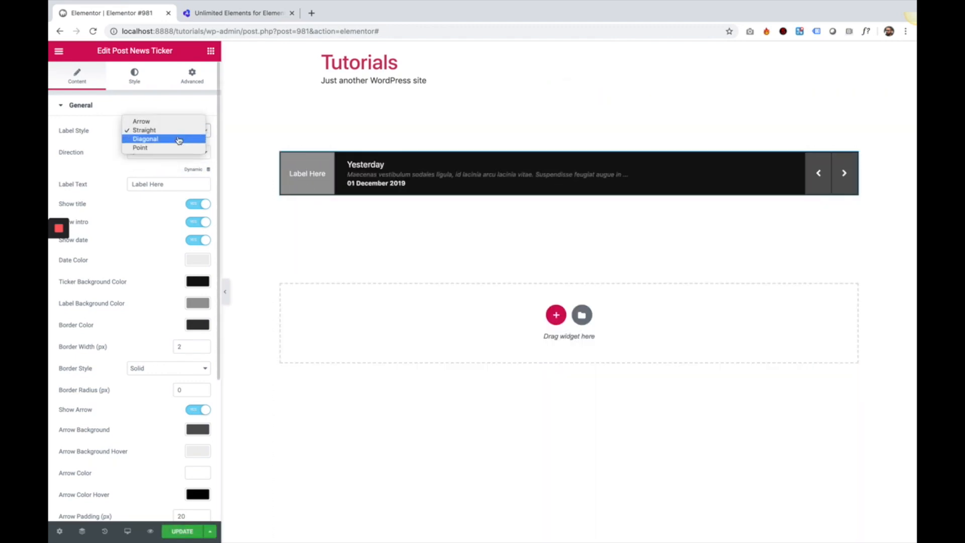
{"action": "left_click", "coordinate": [145, 139]}
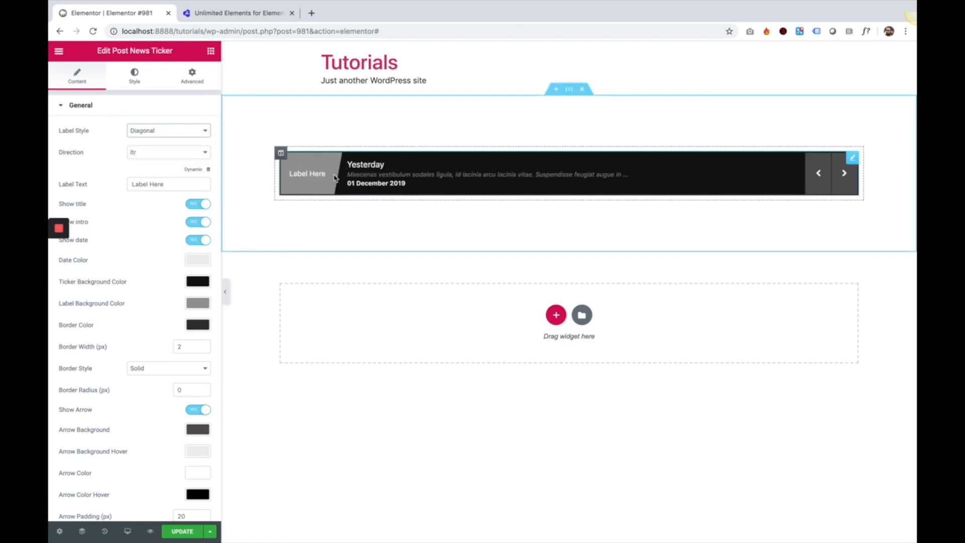
{"action": "left_click", "coordinate": [167, 129]}
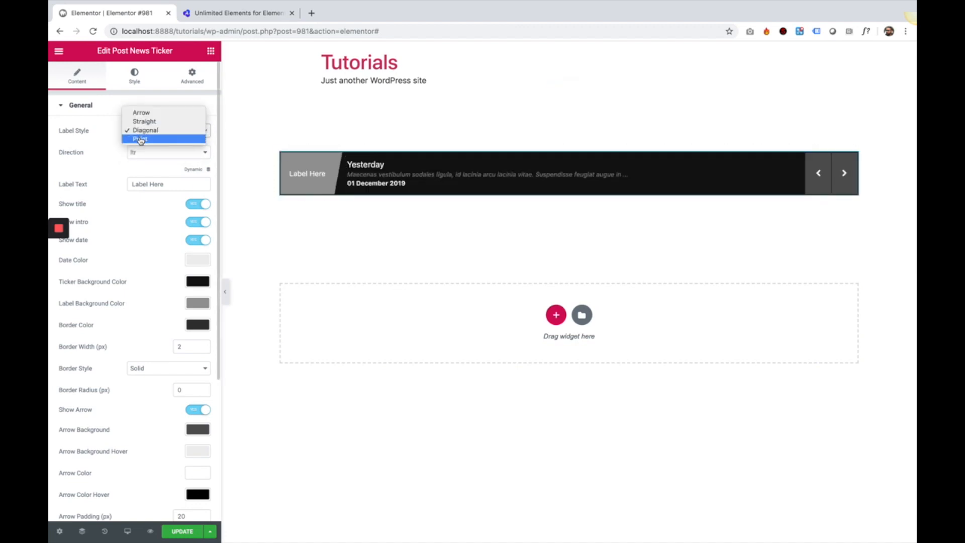
{"action": "left_click", "coordinate": [140, 139]}
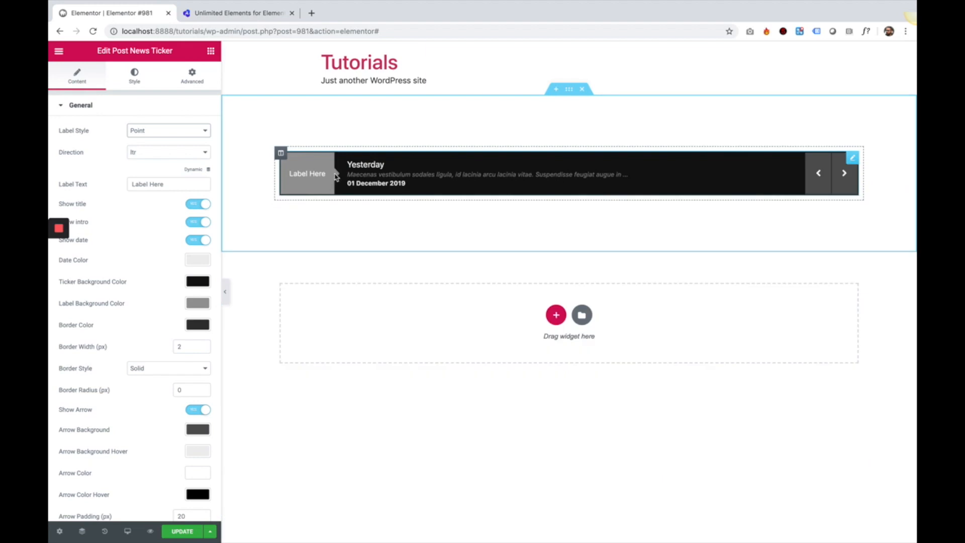
{"action": "left_click", "coordinate": [168, 129]}
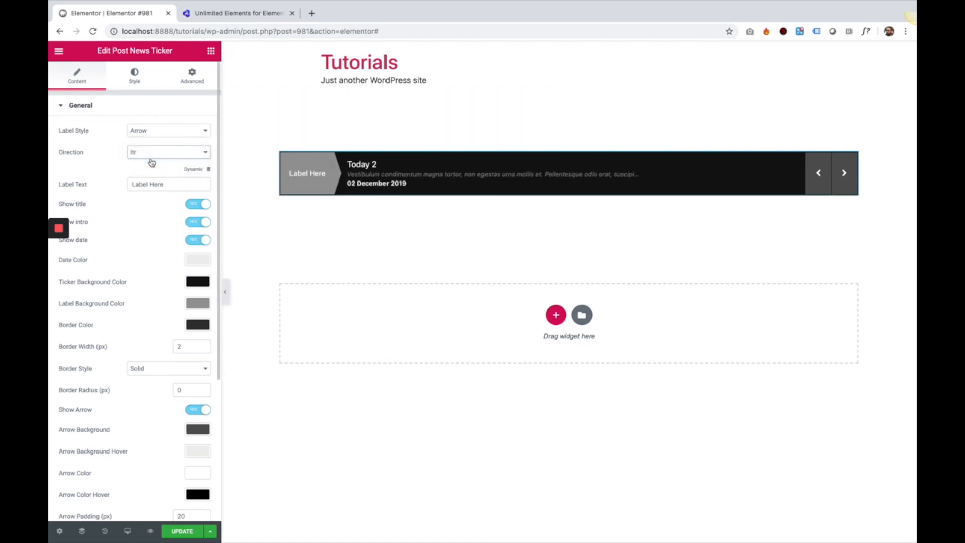
Step: Keep the ticker direction left-to-right and change the label text to 'News'
{"action": "left_click", "coordinate": [168, 152]}
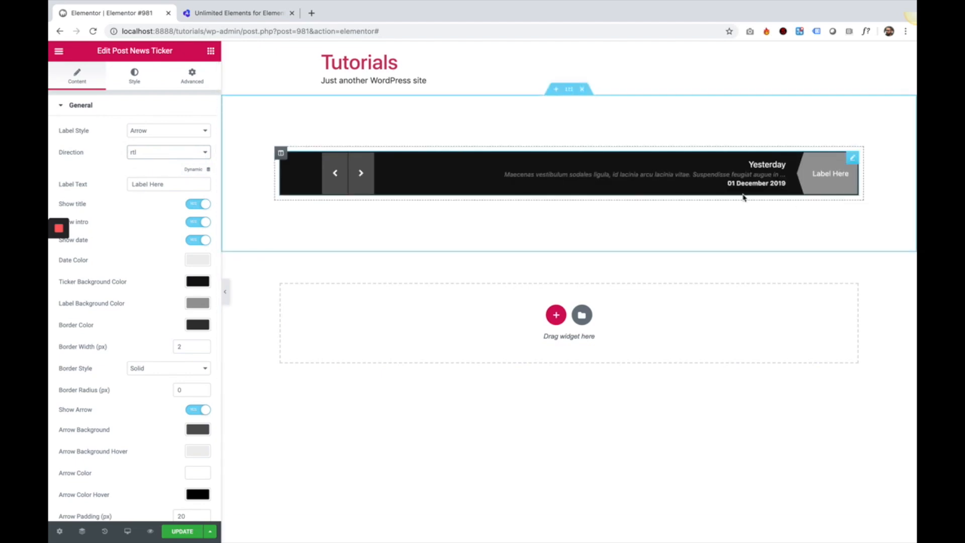
{"action": "left_click", "coordinate": [168, 152]}
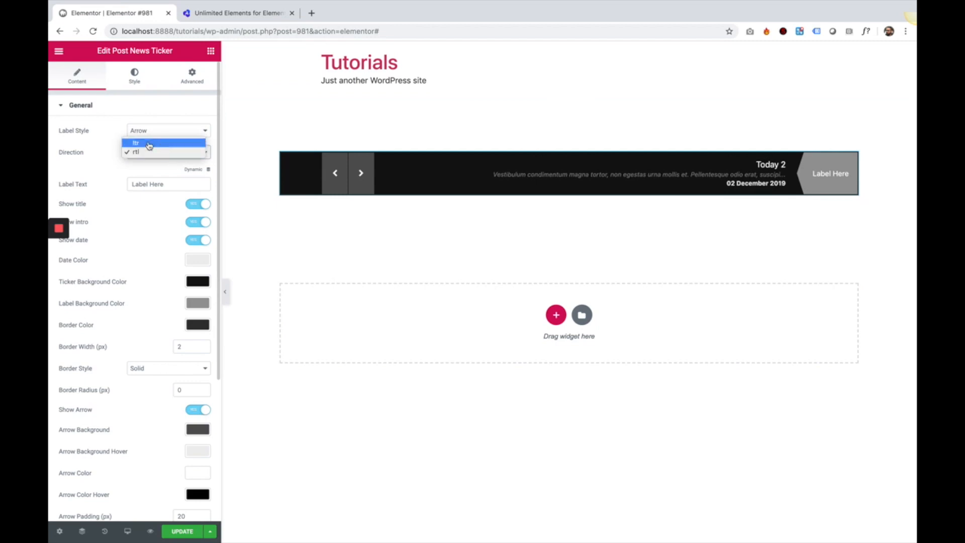
{"action": "left_click", "coordinate": [135, 143]}
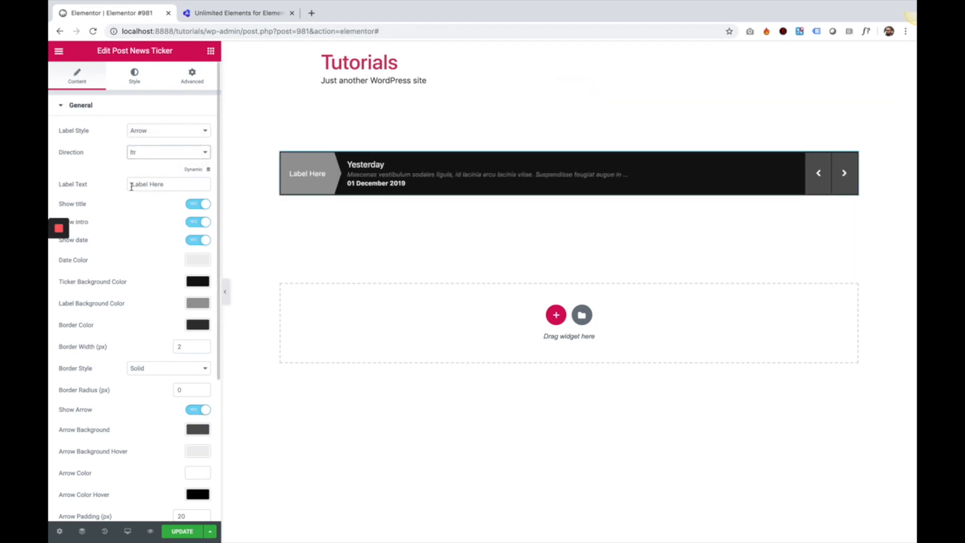
{"action": "left_click", "coordinate": [844, 172]}
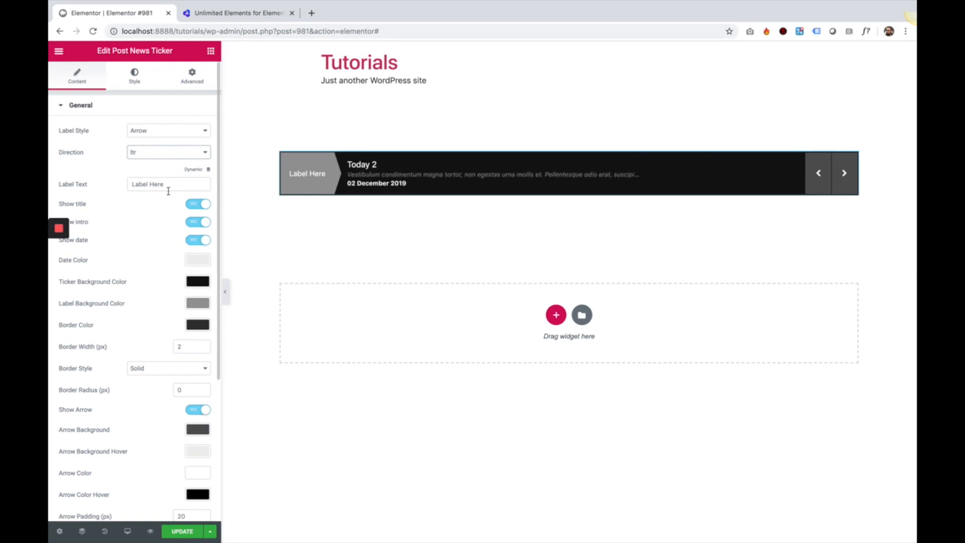
{"action": "type", "text": "News"}
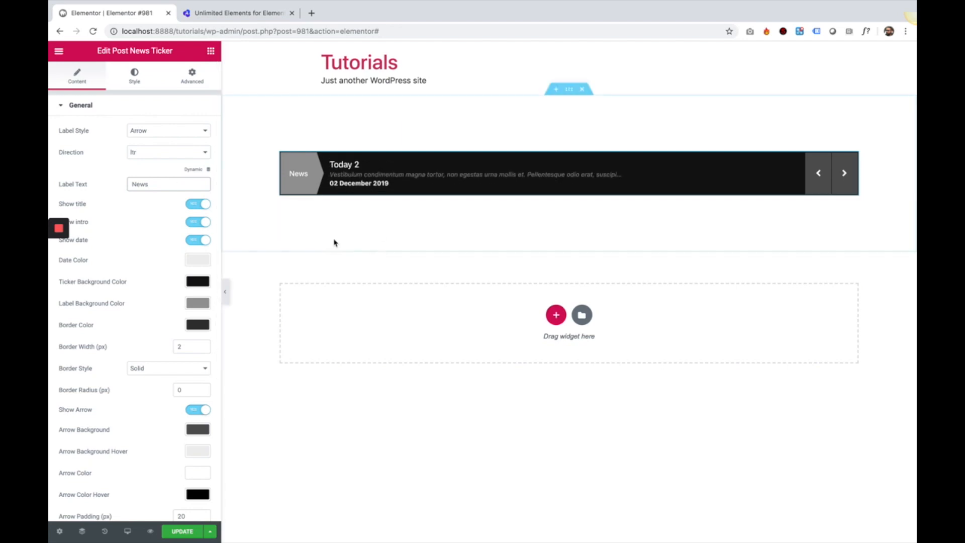
{"action": "mouse_move", "coordinate": [83, 204]}
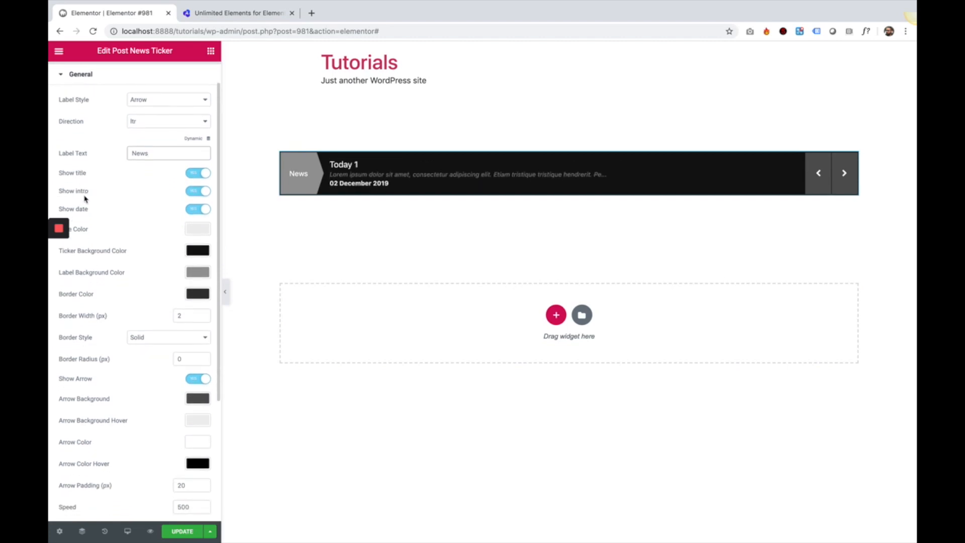
Step: Hide the post titles and dates in the ticker, leaving only the News label and intro text
{"action": "left_click", "coordinate": [468, 174]}
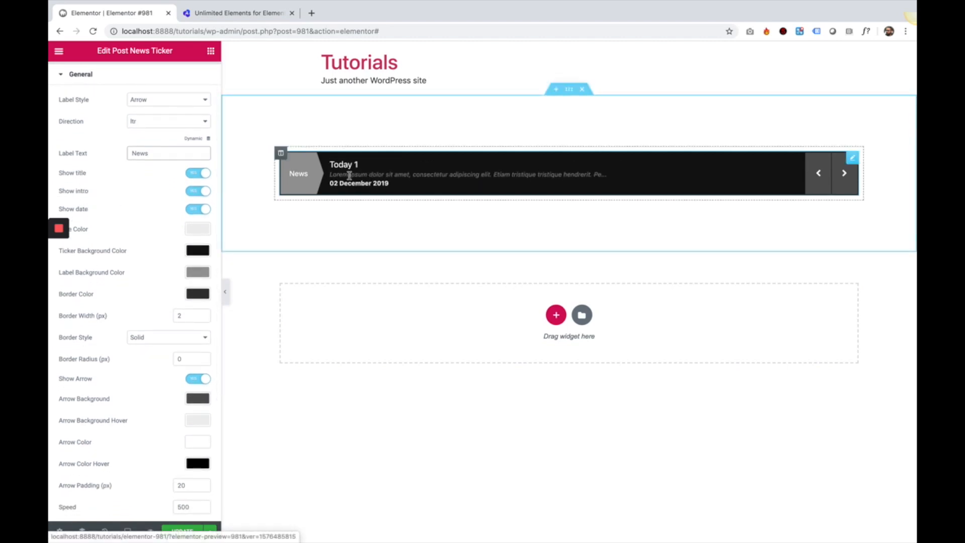
{"action": "left_click", "coordinate": [844, 173]}
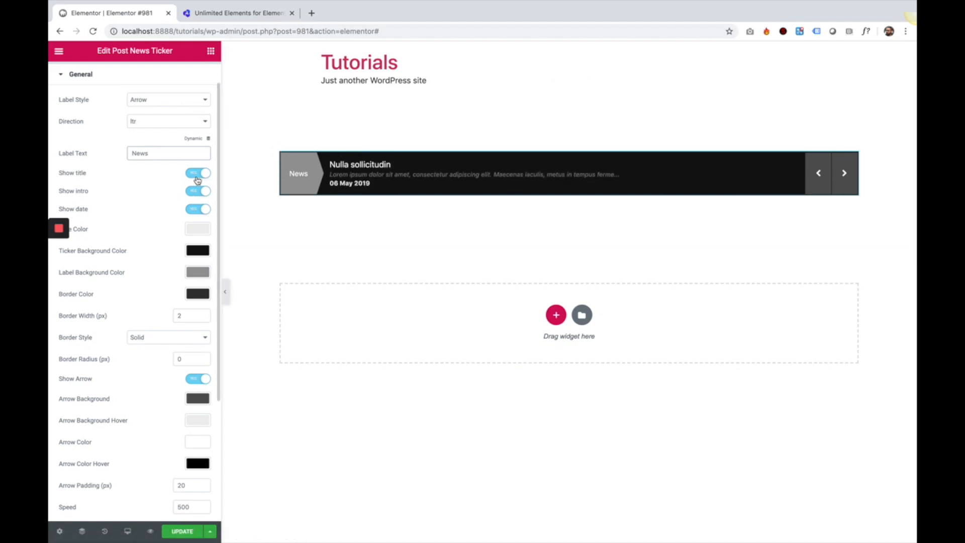
{"action": "left_click", "coordinate": [198, 172]}
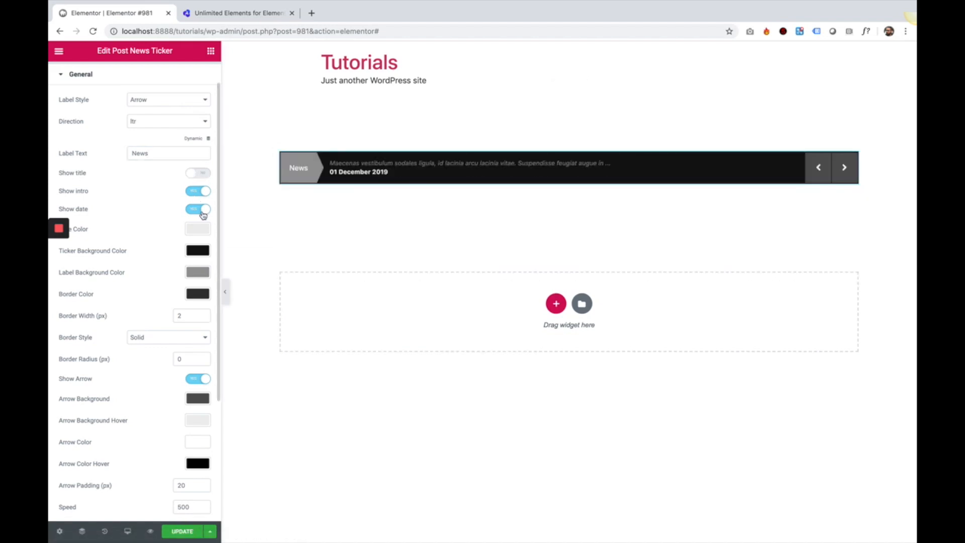
{"action": "left_click", "coordinate": [197, 209]}
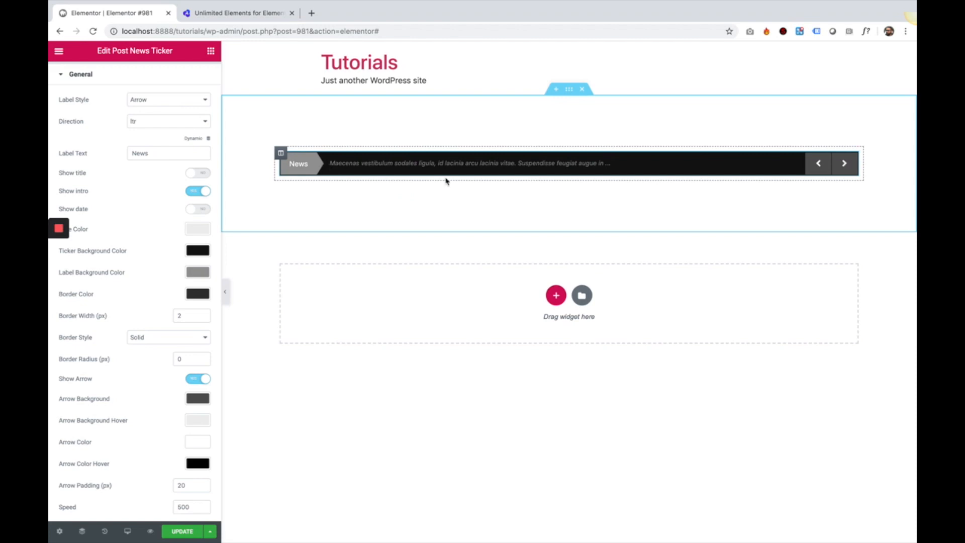
{"action": "scroll", "scroll_direction": "down", "scroll_amount": 3}
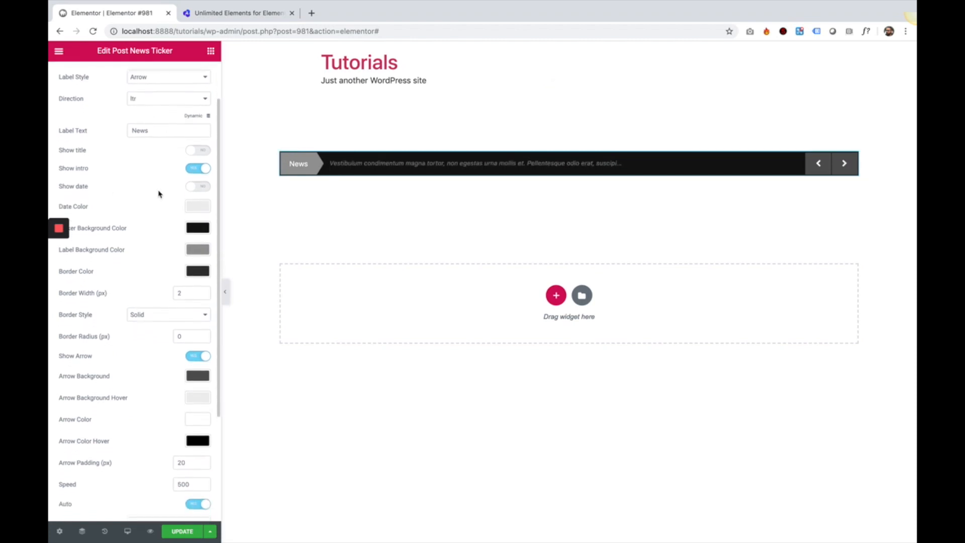
Step: Set the ticker background colour to a near-black dark purple
{"action": "scroll", "scroll_direction": "down", "scroll_amount": 3}
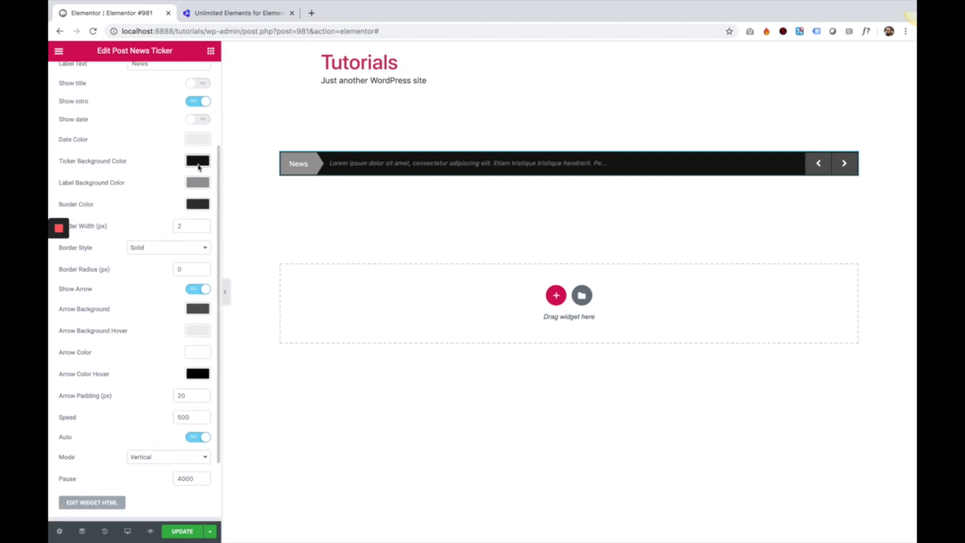
{"action": "left_click", "coordinate": [198, 161]}
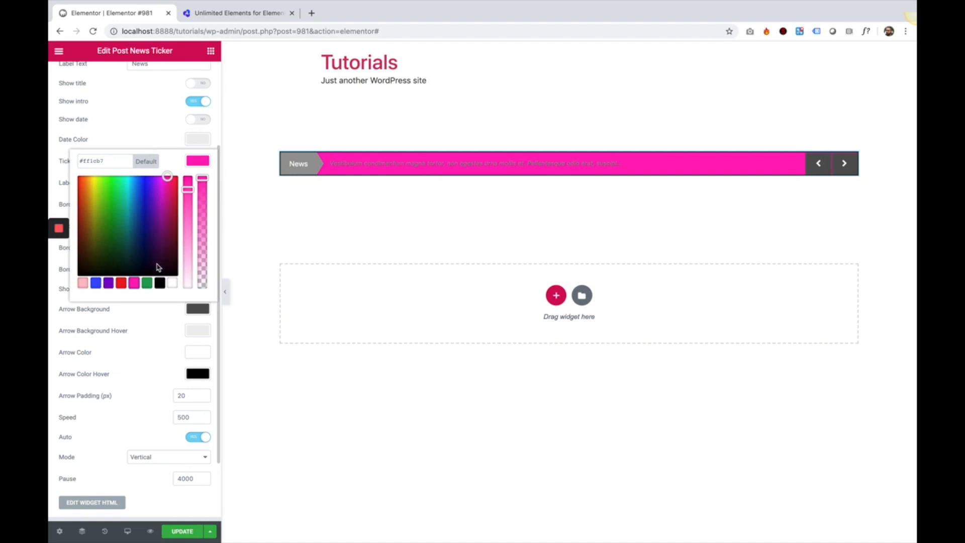
{"action": "left_click", "coordinate": [155, 264]}
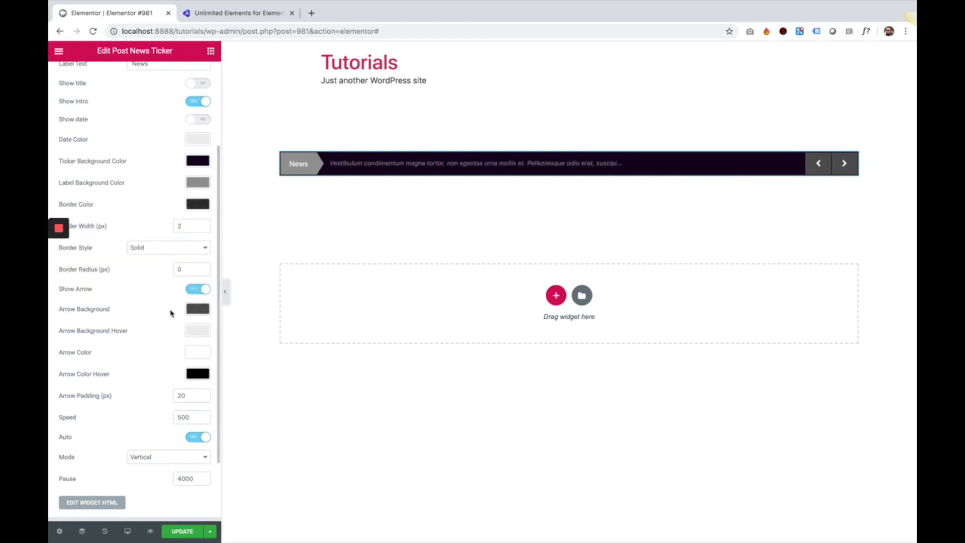
{"action": "scroll", "scroll_direction": "down", "scroll_amount": 3}
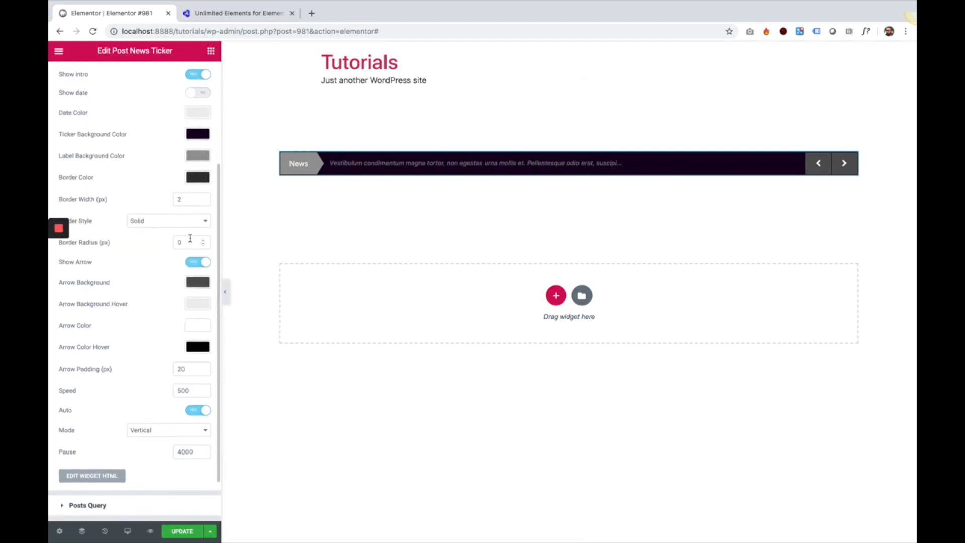
Step: Give the ticker a pink border, trying width 10 dashed before settling on 2 px solid
{"action": "left_click", "coordinate": [197, 178]}
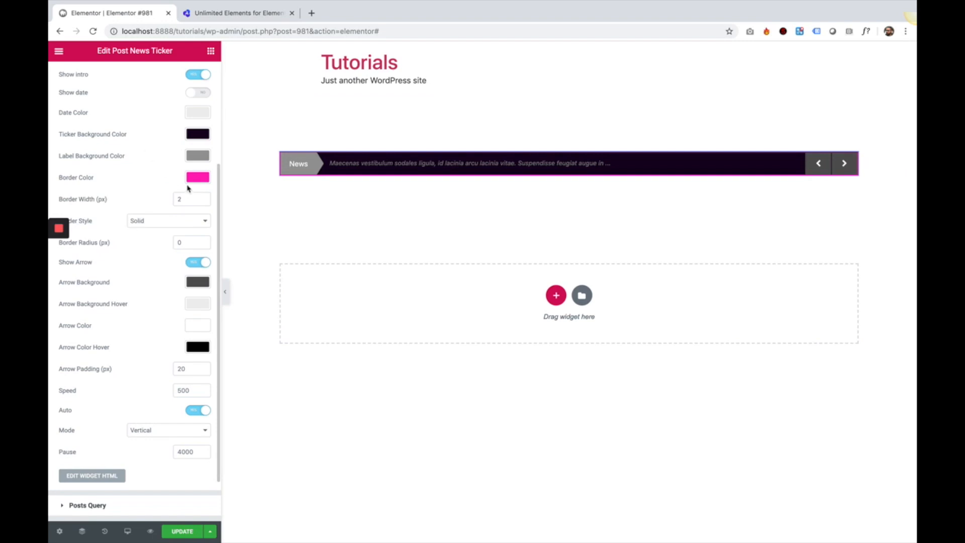
{"action": "left_click", "coordinate": [188, 199]}
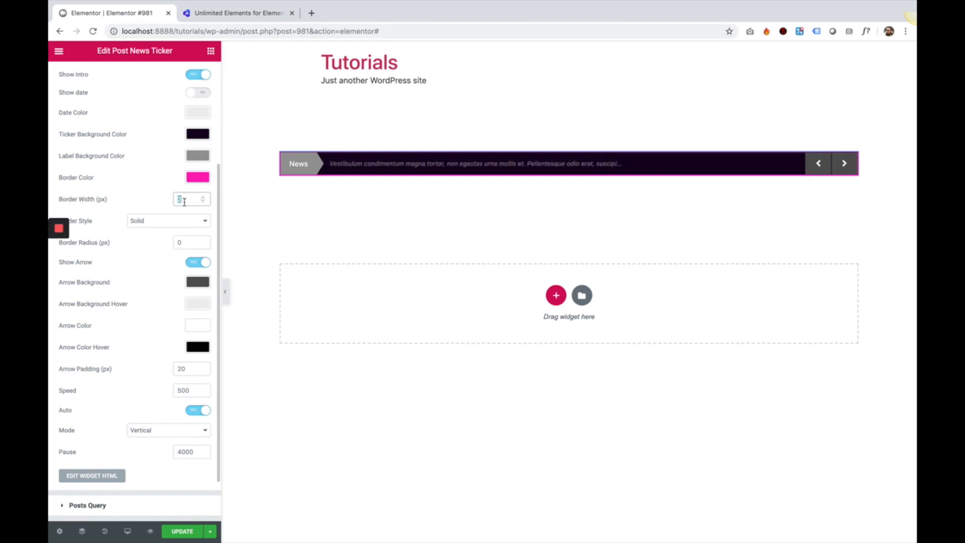
{"action": "type", "text": "10"}
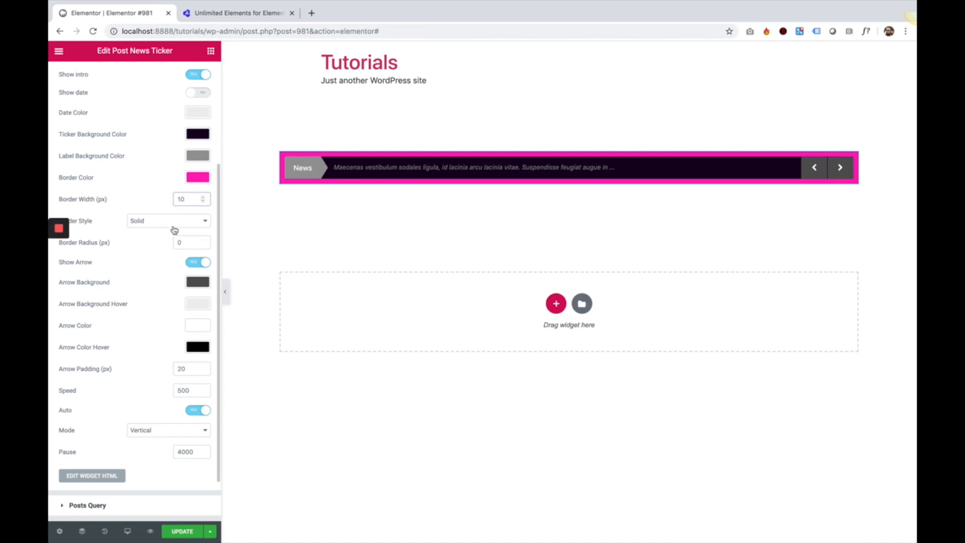
{"action": "left_click", "coordinate": [168, 220]}
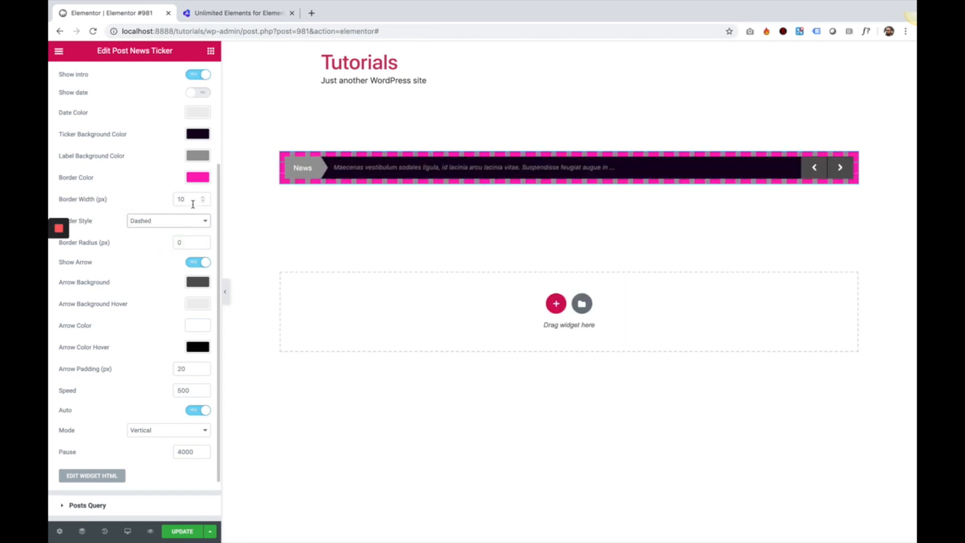
{"action": "type", "text": "2"}
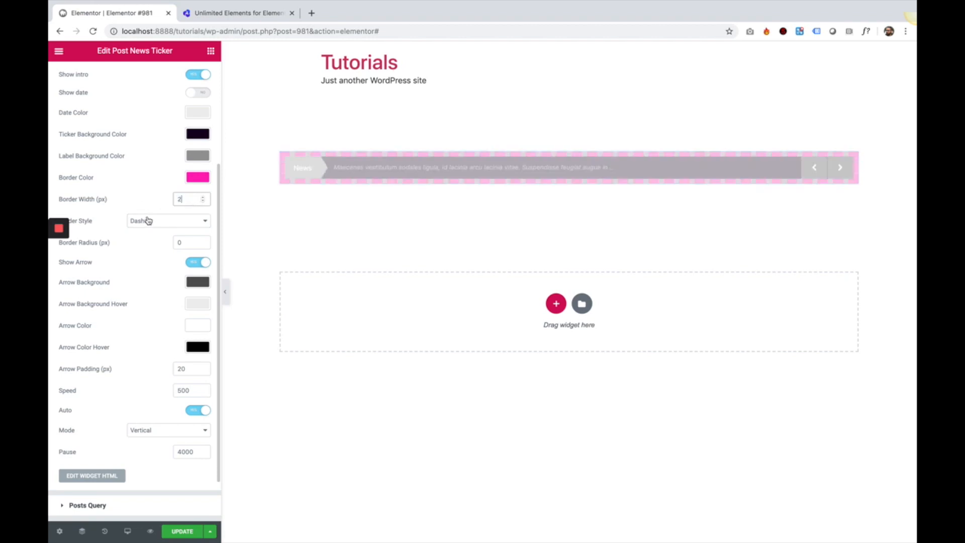
{"action": "left_click", "coordinate": [167, 220]}
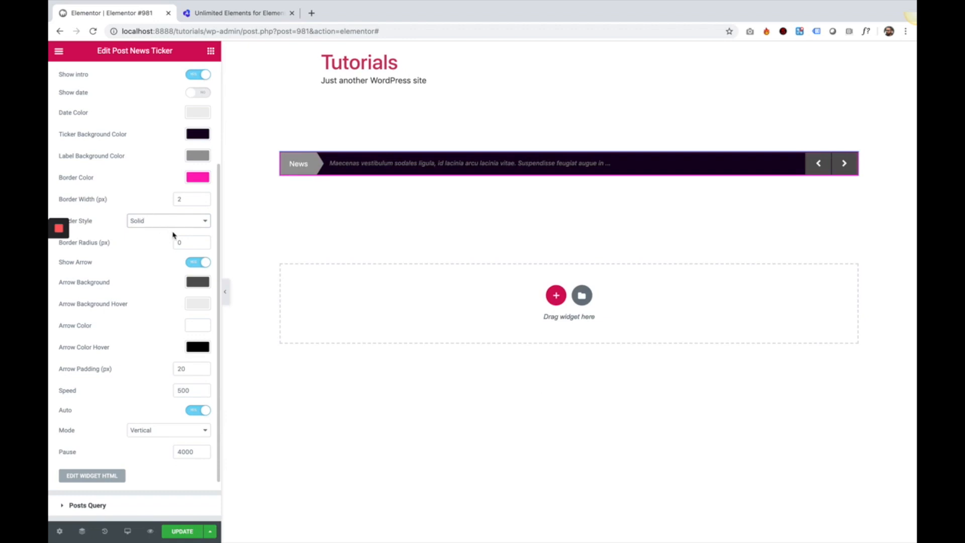
Step: Set border radius 60 for fully rounded ends, border width 0, and a pink News label background
{"action": "left_click", "coordinate": [191, 242]}
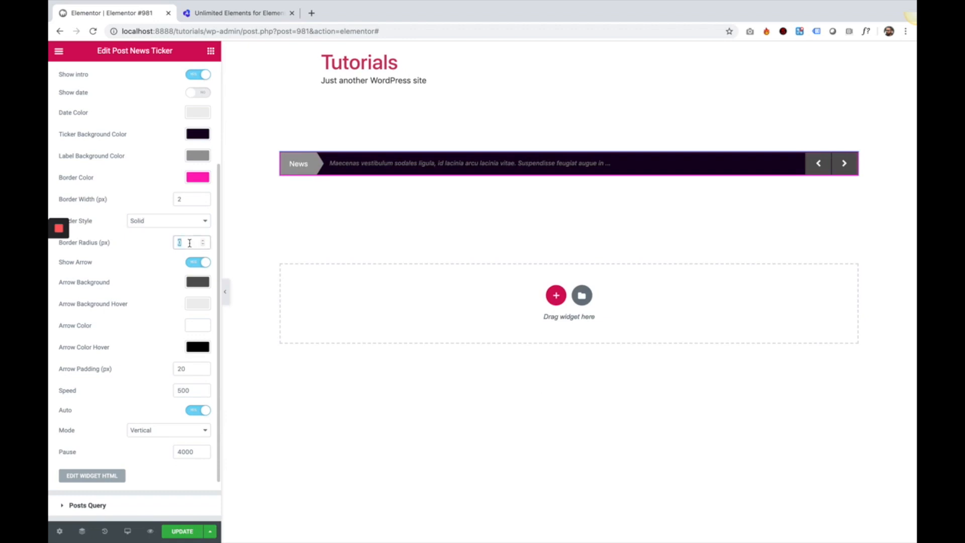
{"action": "type", "text": "60"}
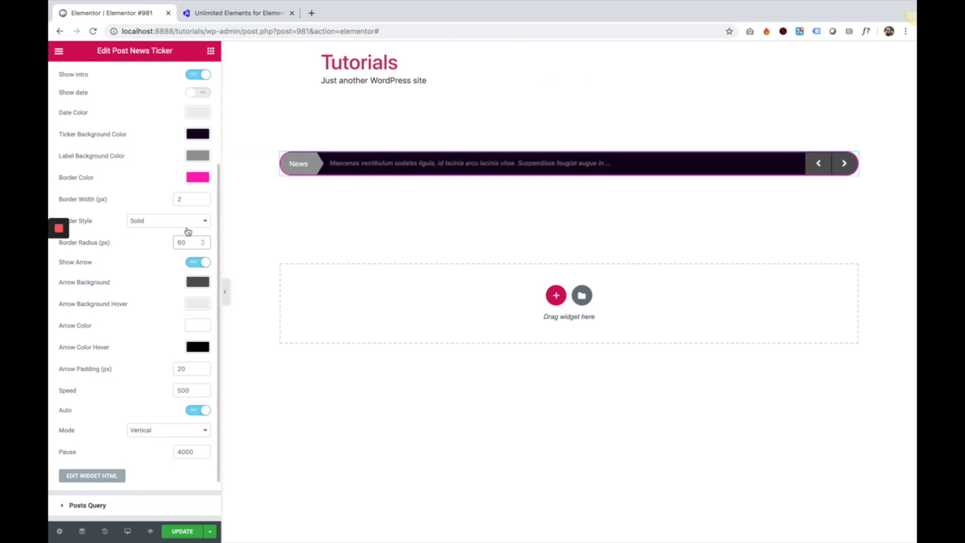
{"action": "type", "text": "0"}
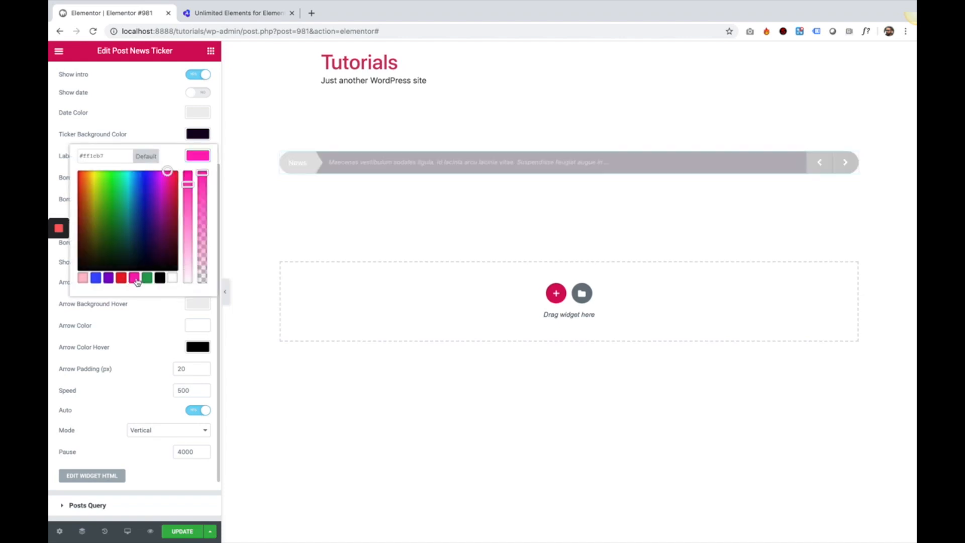
{"action": "left_click", "coordinate": [135, 277]}
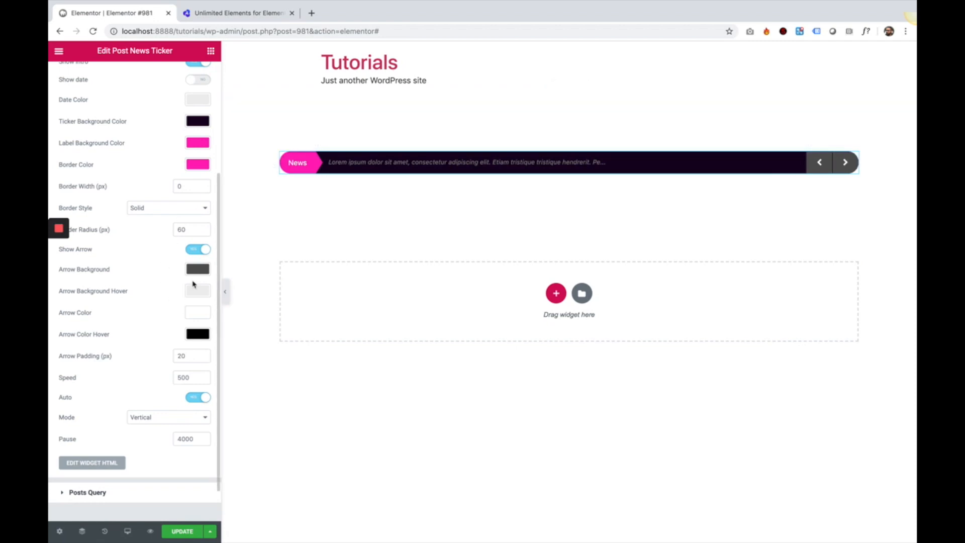
Step: Switch off the ticker's navigation arrows
{"action": "left_click", "coordinate": [198, 249]}
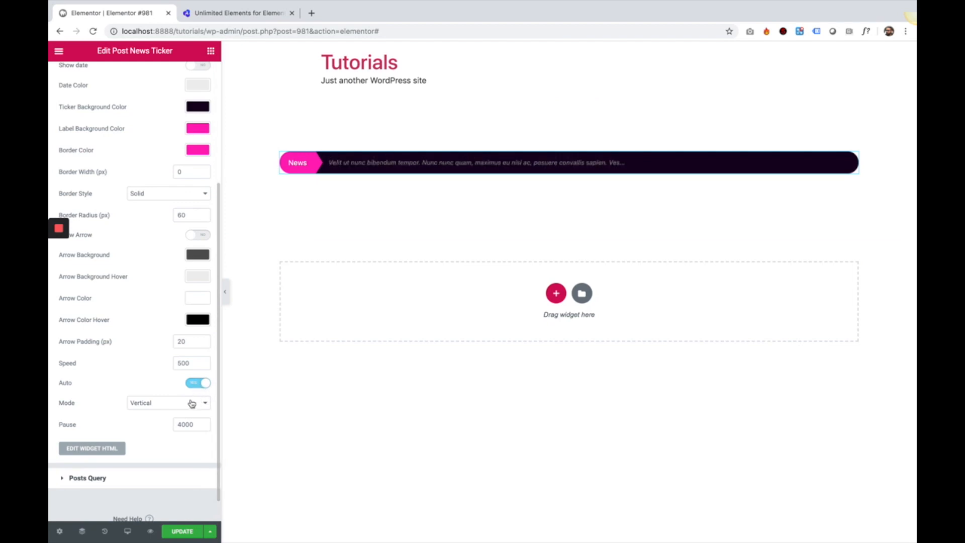
Step: Set the transition mode to Fade with a 2000 ms pause between posts
{"action": "left_click", "coordinate": [167, 402]}
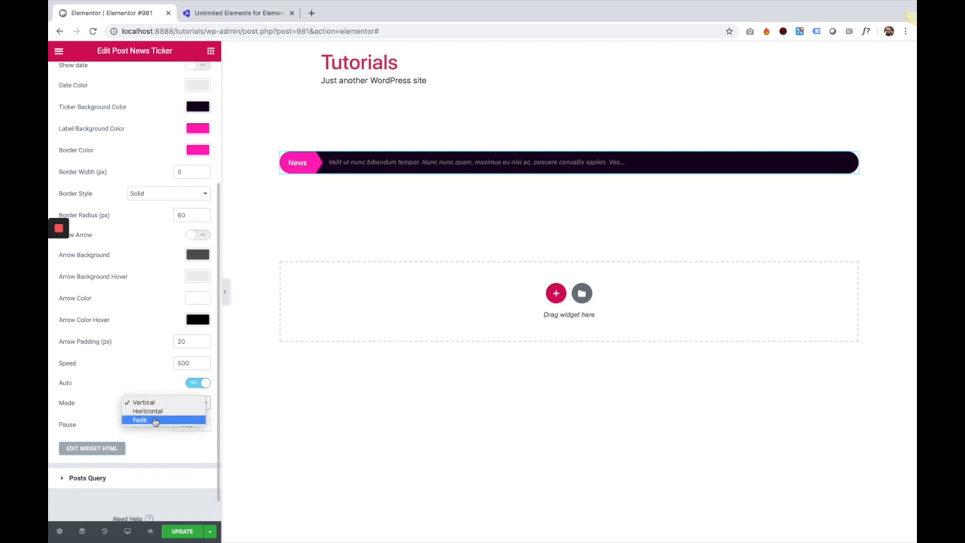
{"action": "left_click", "coordinate": [139, 420]}
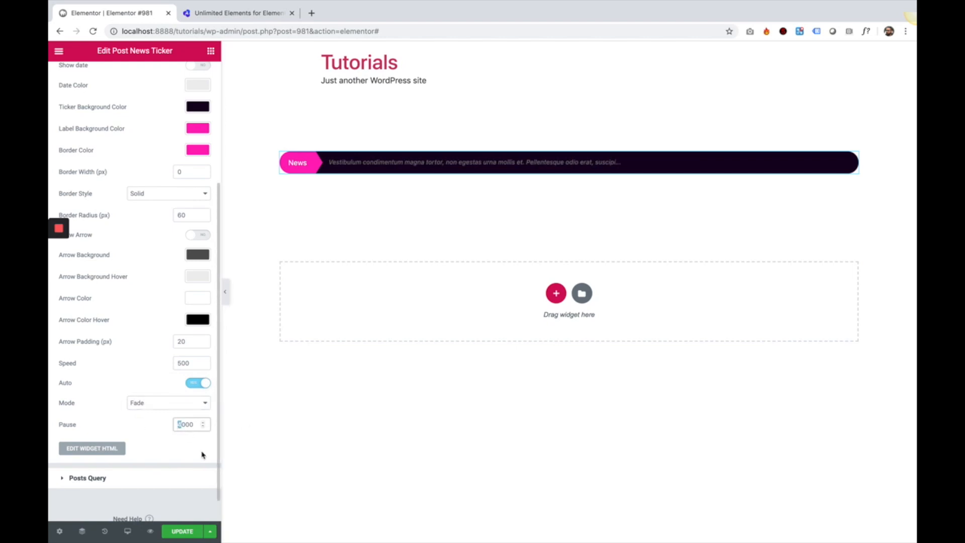
{"action": "type", "text": "2000"}
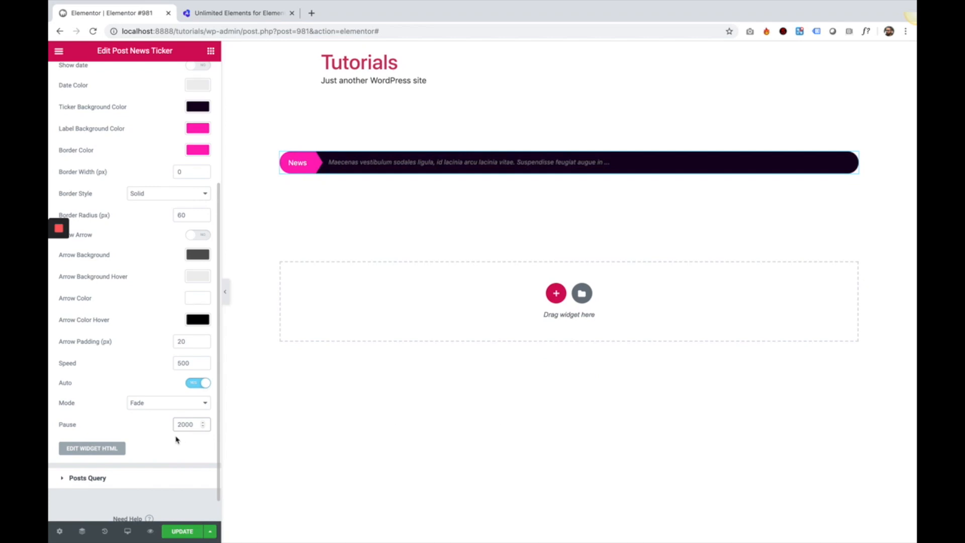